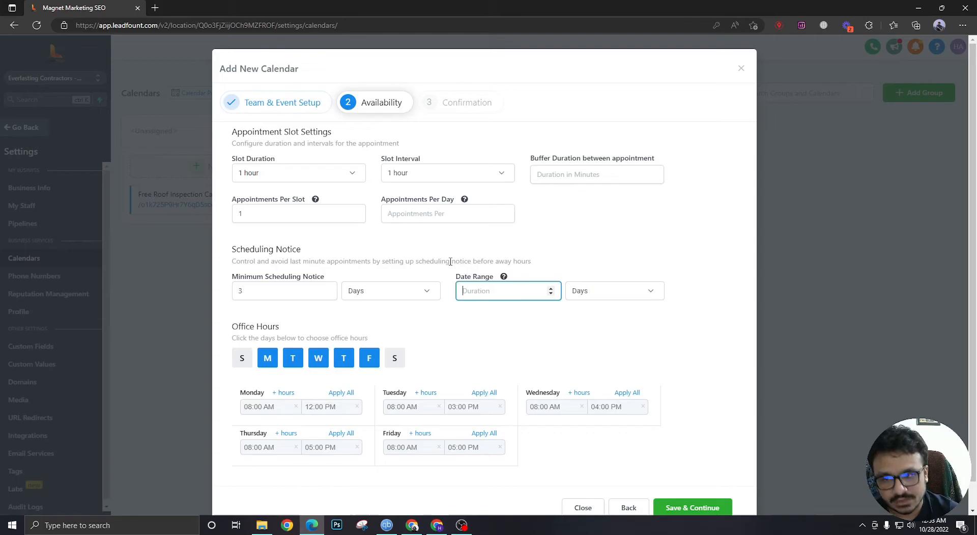
Save the Availability settings and advance the calendar wizard to the Confirmation step
{"action": "left_click", "coordinate": [692, 507]}
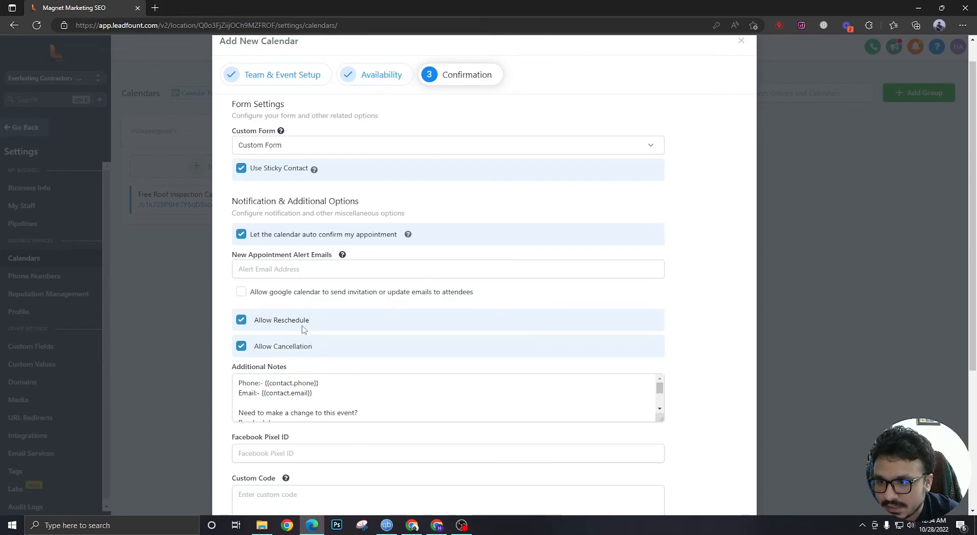
{"action": "scroll", "scroll_direction": "down", "scroll_amount": 3}
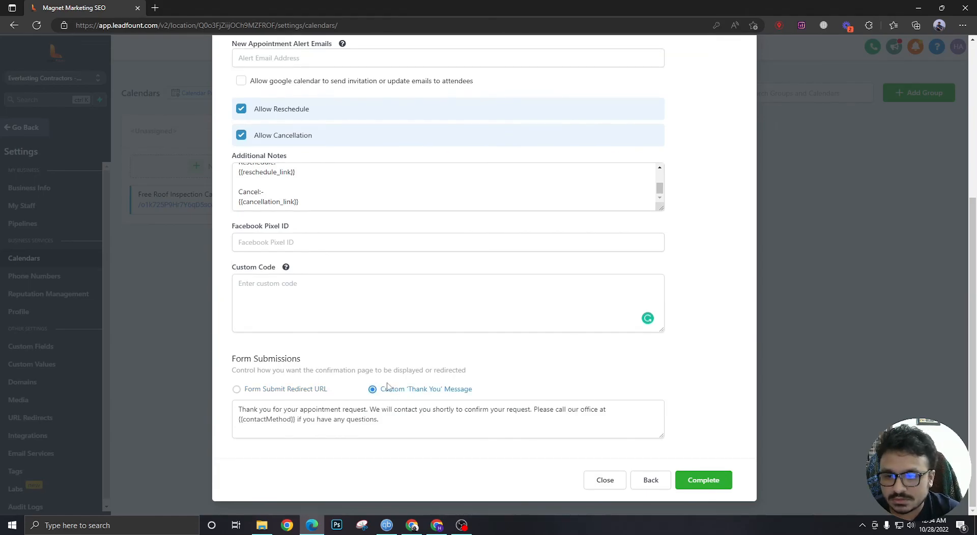